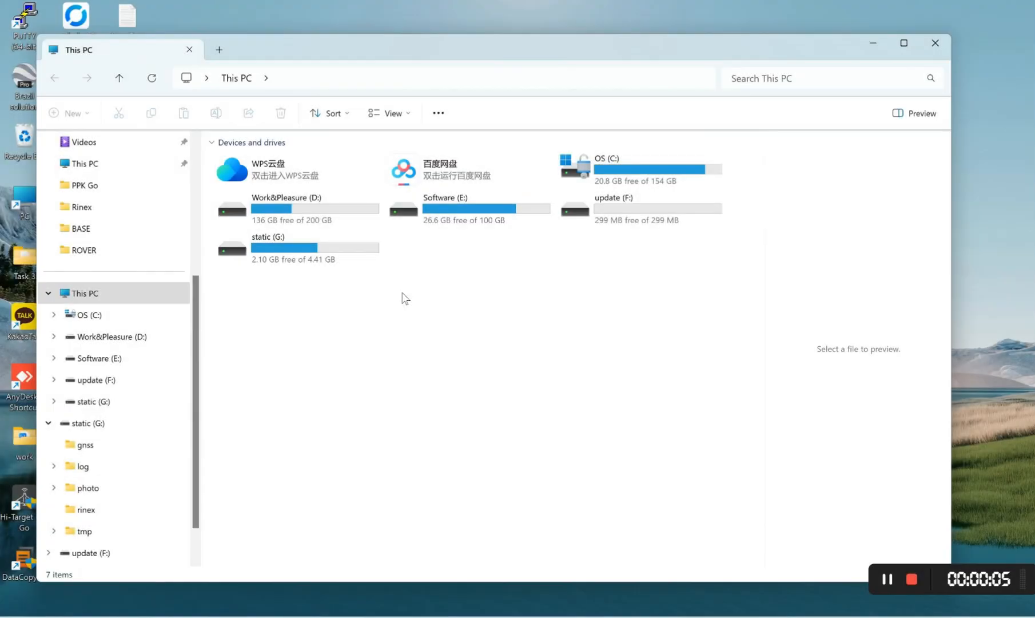
- Open the static (G:) drive in This PC and then its rinex folder
{"action": "left_click", "coordinate": [294, 248]}
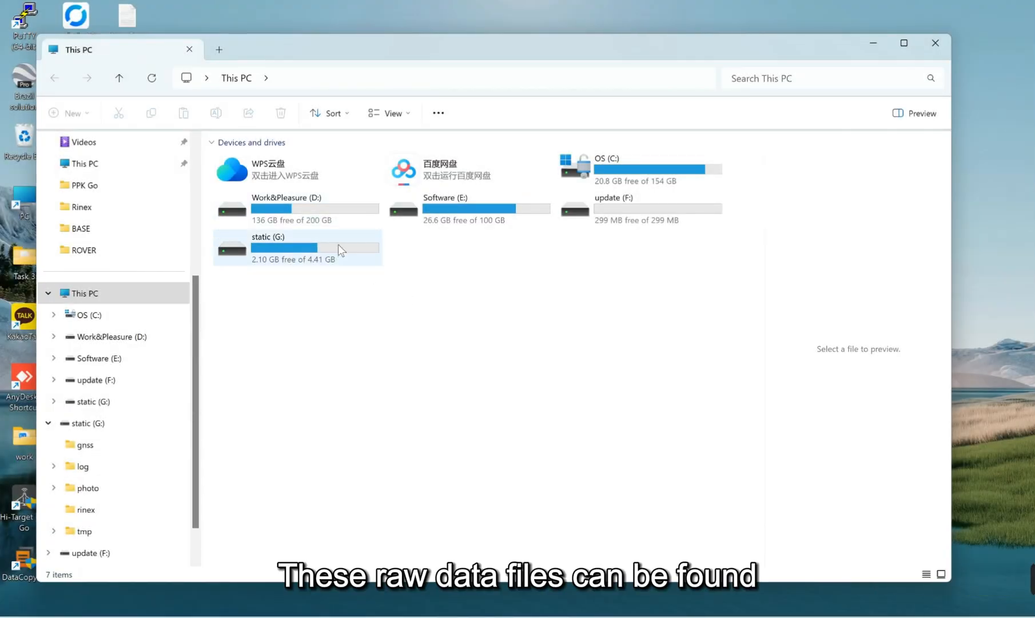
{"action": "double_click", "coordinate": [283, 248]}
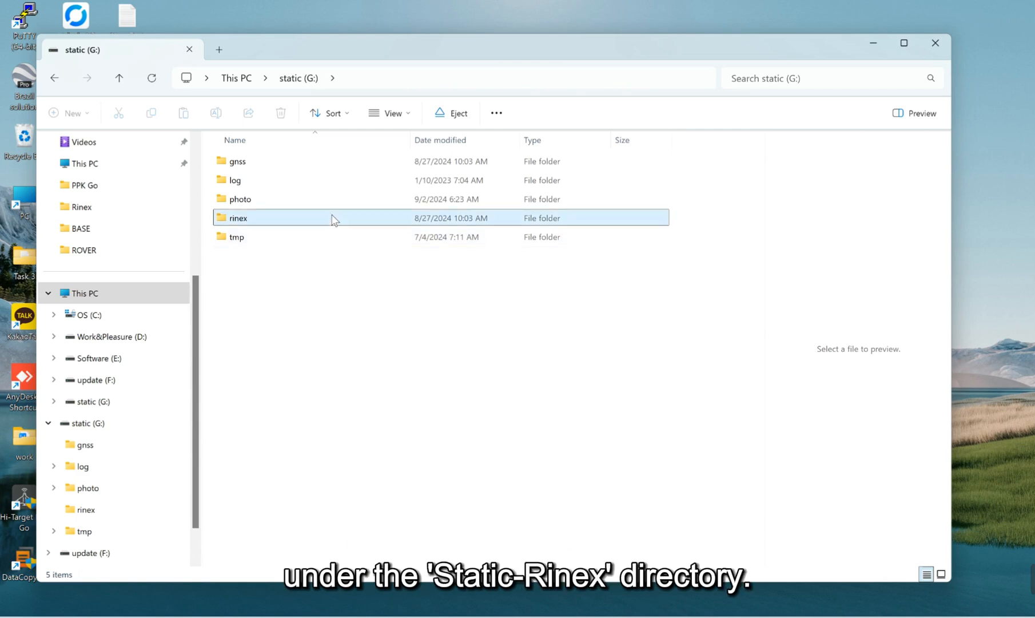
{"action": "double_click", "coordinate": [238, 218]}
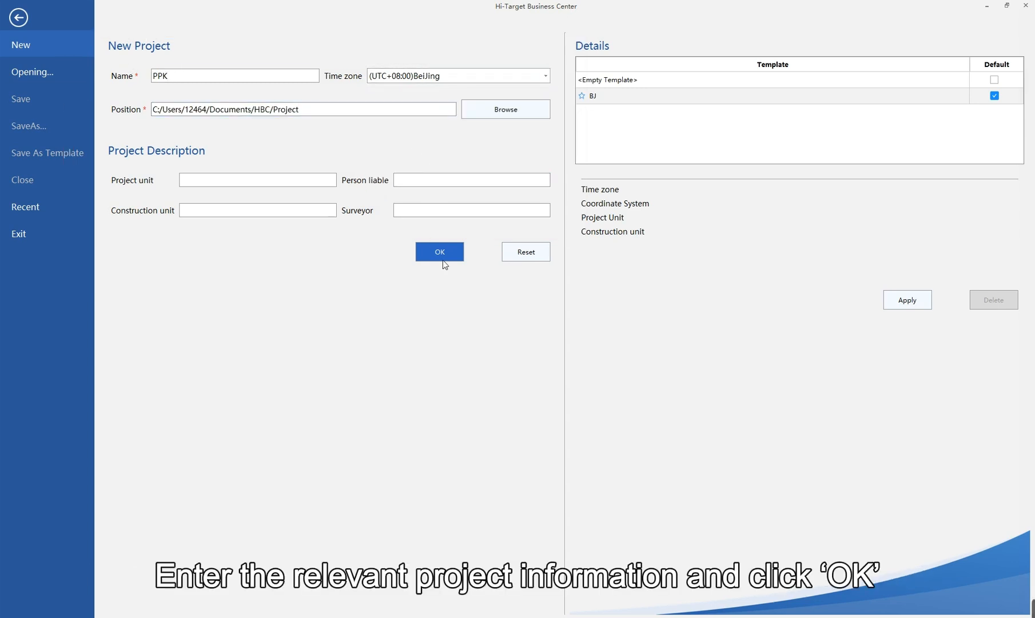
- Create the PPK project with the person liable filled in
{"action": "type", "text": "L"}
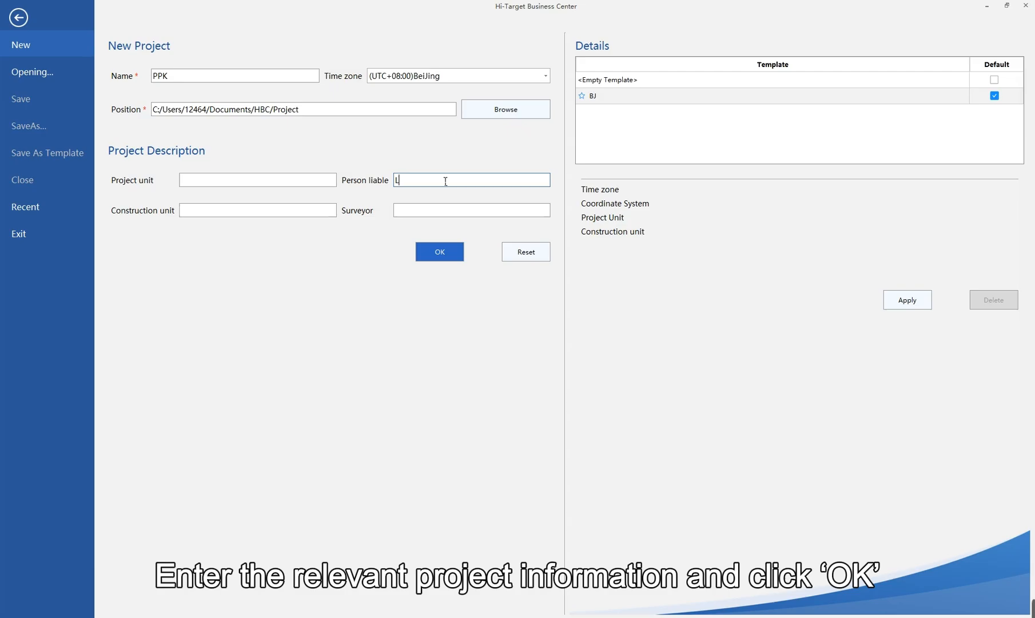
{"action": "left_click", "coordinate": [439, 251]}
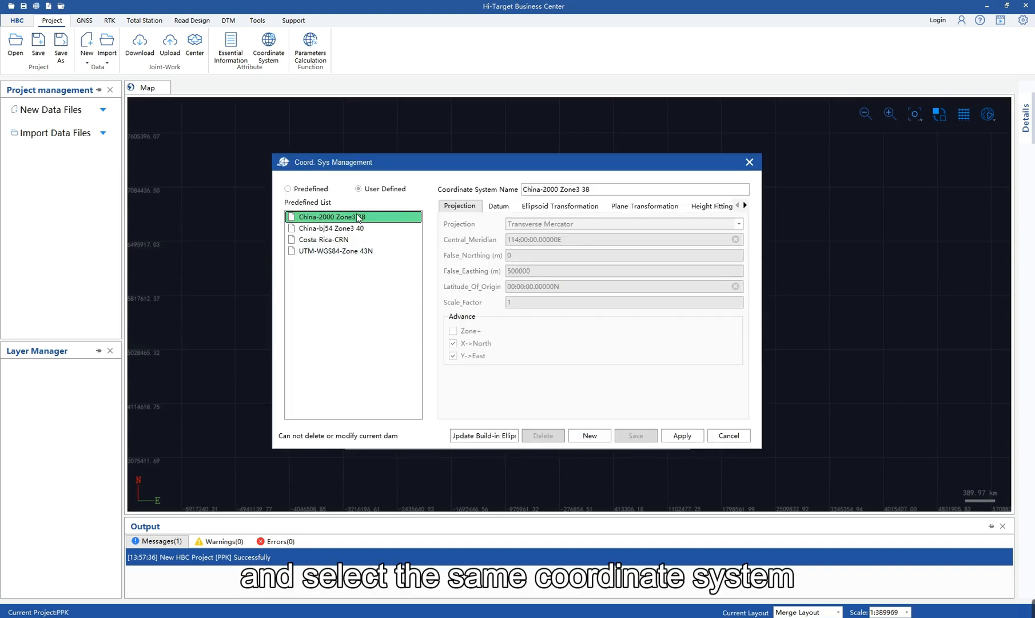
- Apply the User Defined China-2000 Zone3 38 coordinate system to the project
{"action": "left_click", "coordinate": [498, 206]}
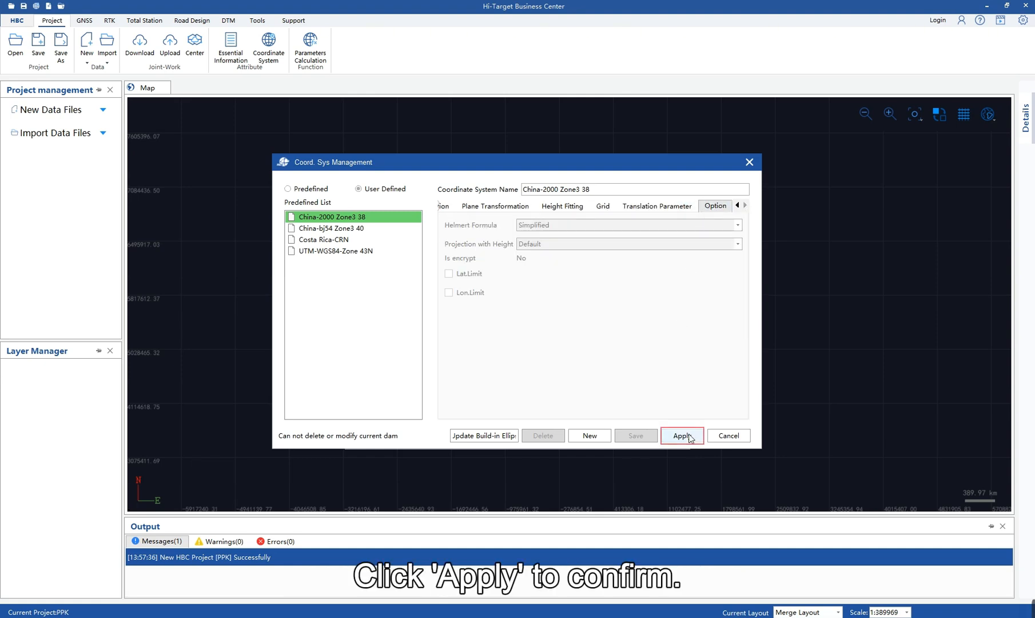
{"action": "left_click", "coordinate": [682, 435]}
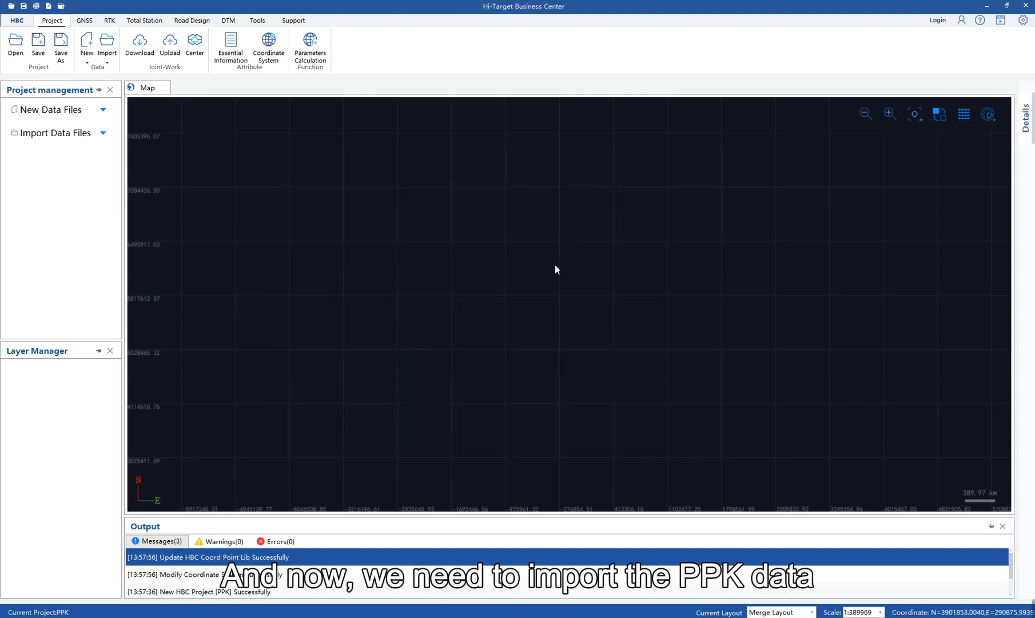
{"action": "mouse_move", "coordinate": [213, 515]}
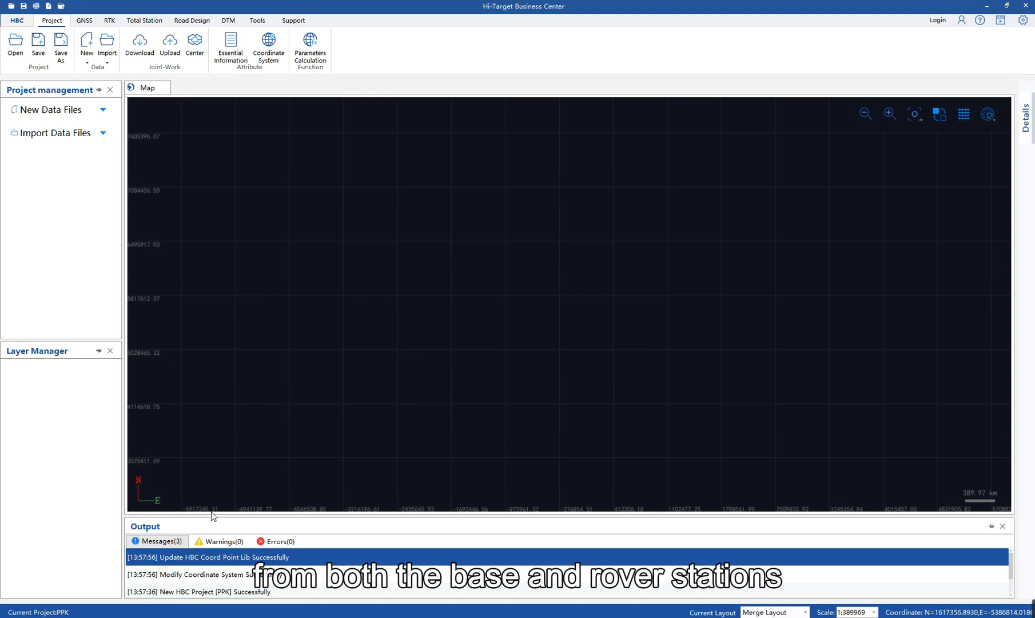
- Import base file B0822400 and the rover file as raw GNSS observation files
{"action": "left_click", "coordinate": [53, 132]}
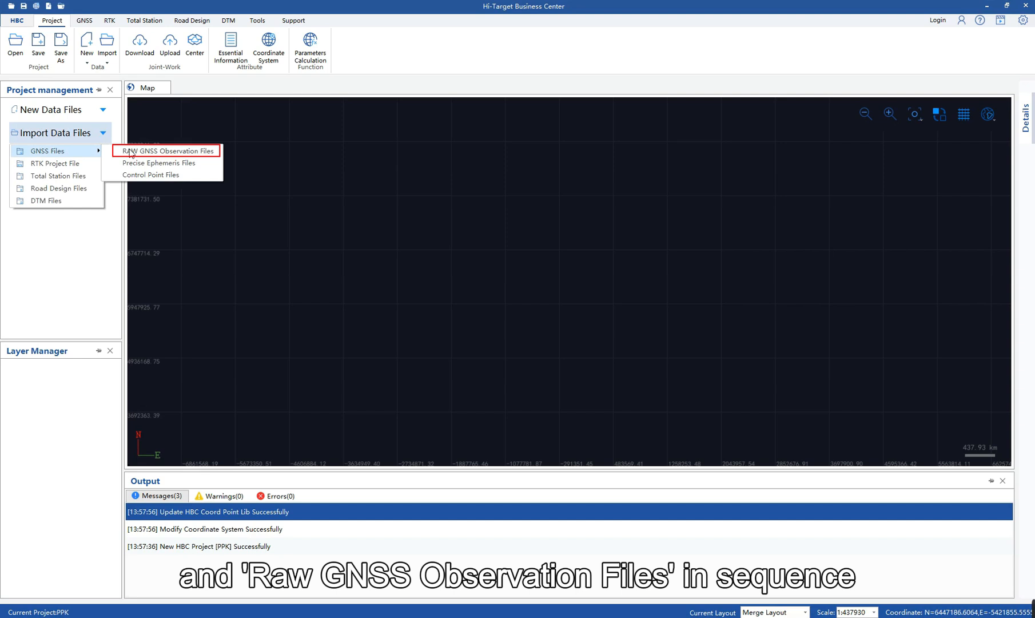
{"action": "left_click", "coordinate": [167, 150]}
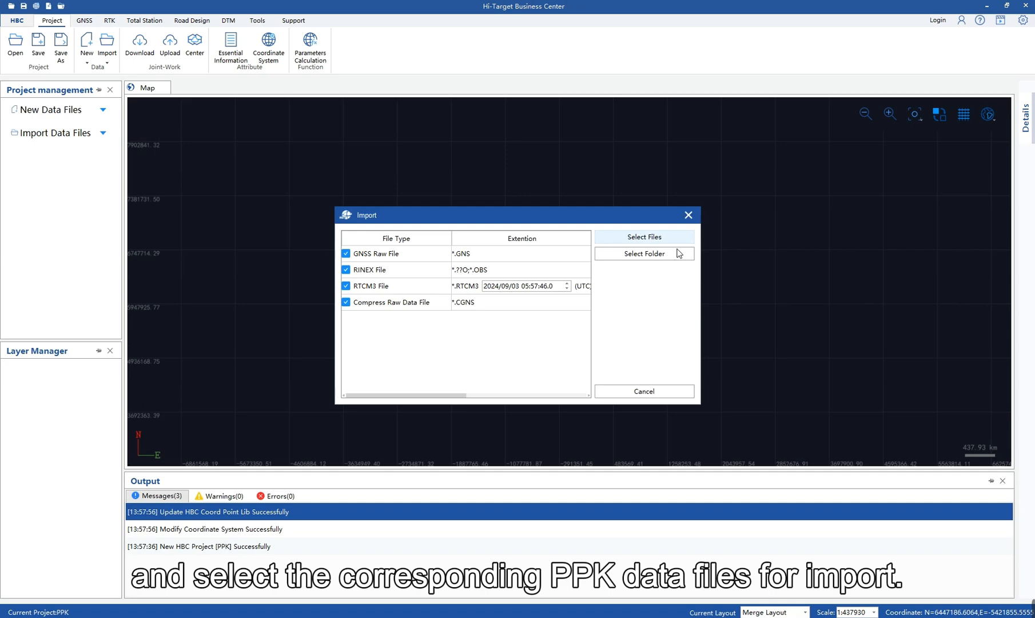
{"action": "left_click", "coordinate": [644, 237]}
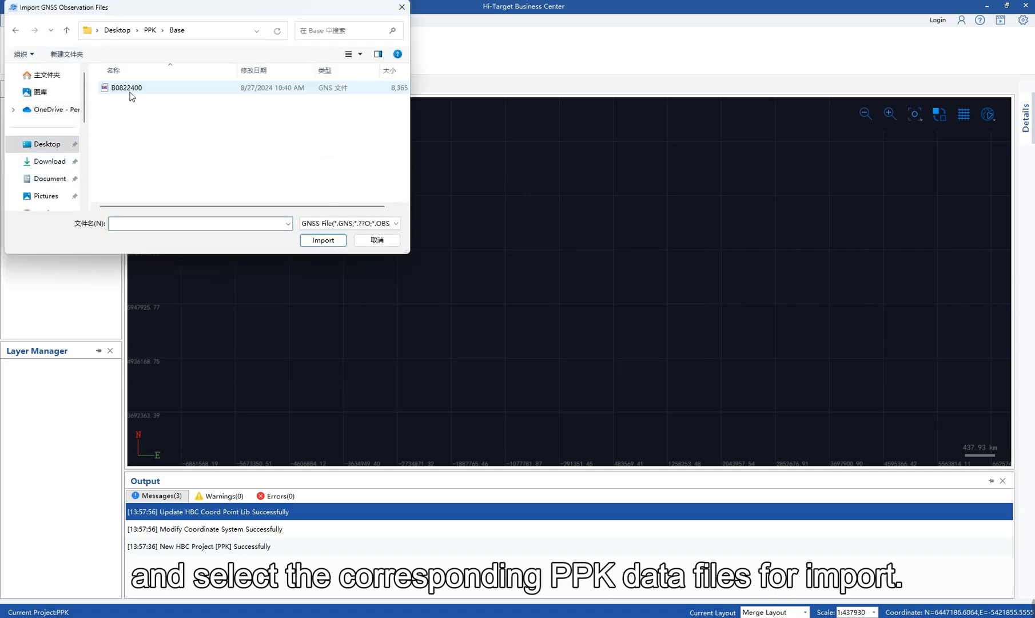
{"action": "left_click", "coordinate": [323, 239]}
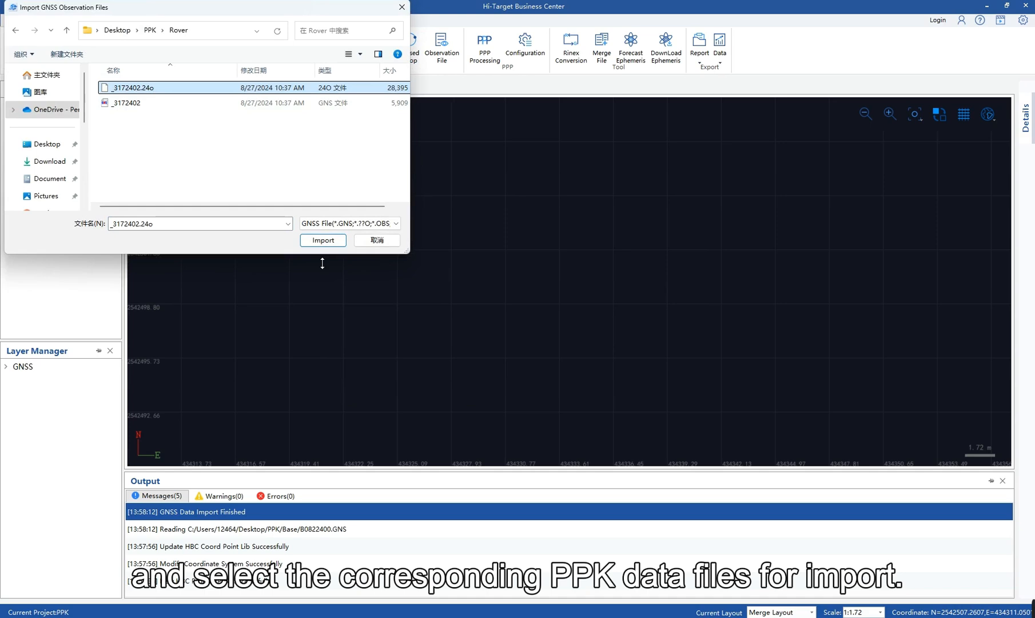
{"action": "left_click", "coordinate": [322, 239]}
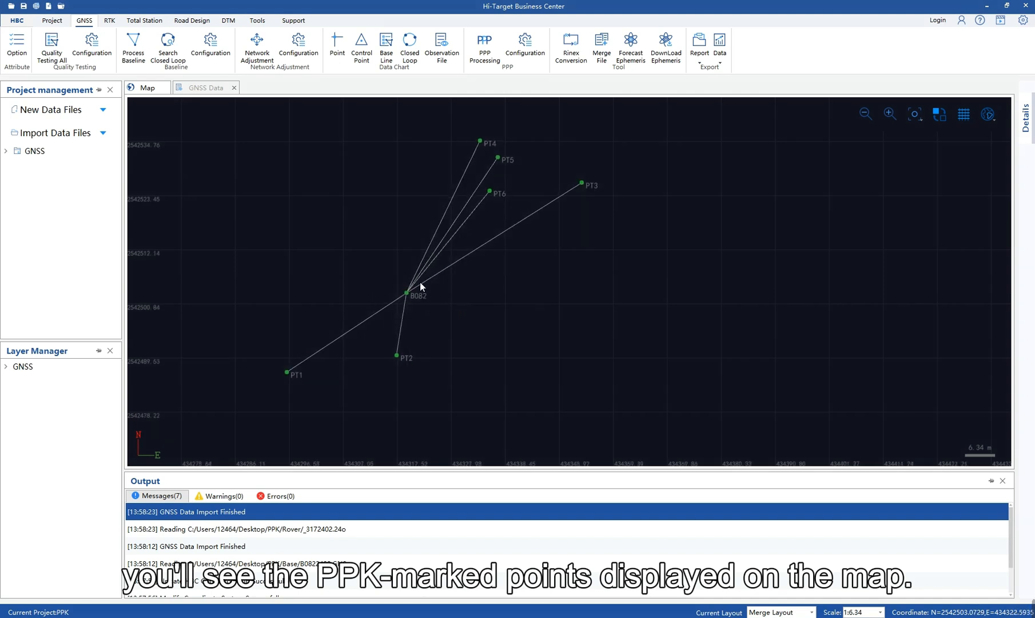
- List observation files and inspect the antenna properties of base B082 and rover _317
{"action": "left_click", "coordinate": [203, 87]}
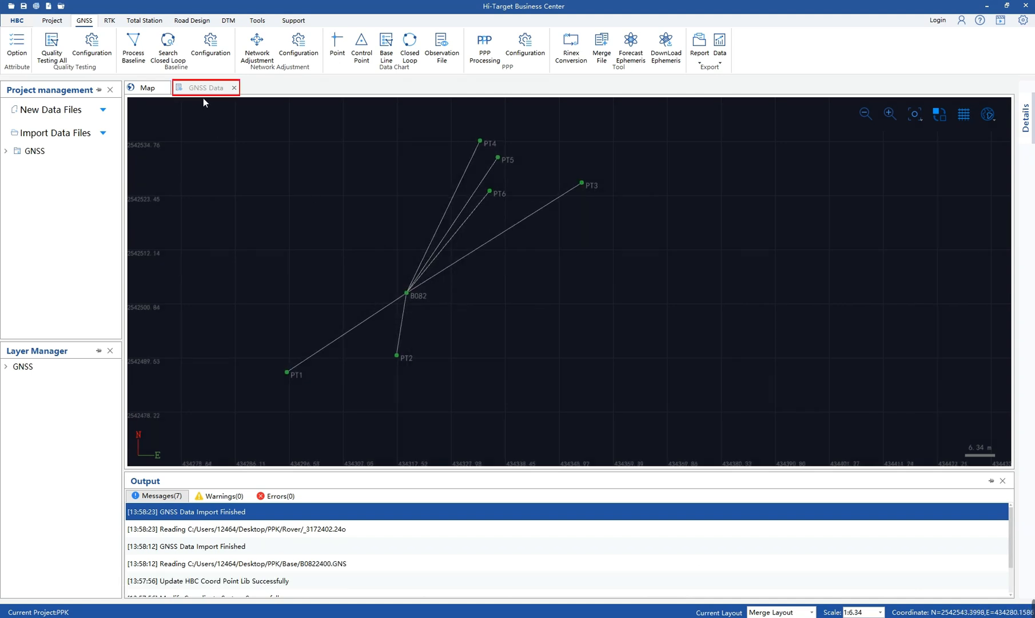
{"action": "left_click", "coordinate": [201, 87]}
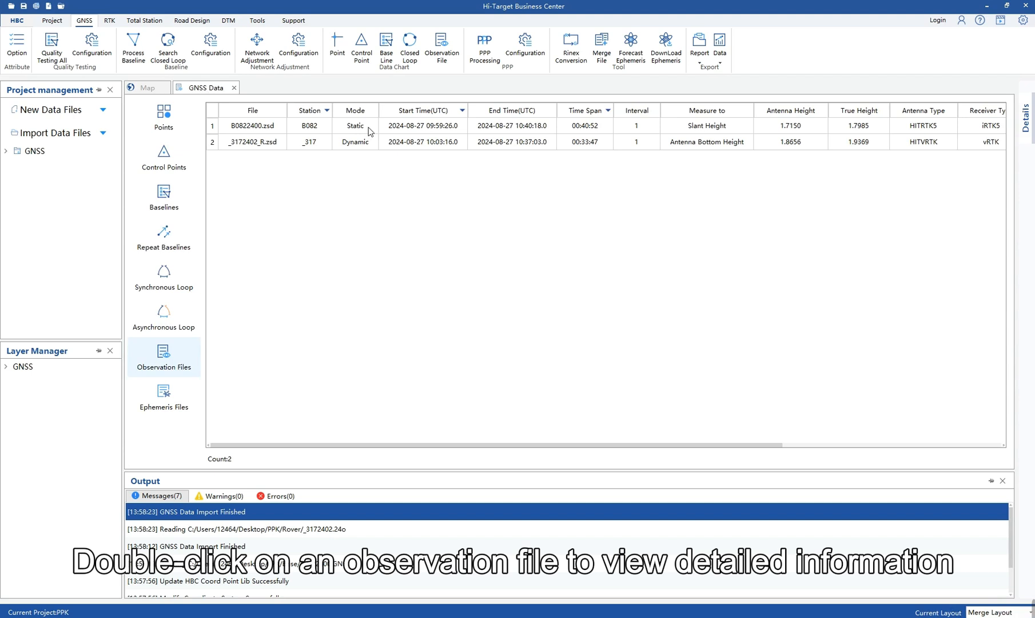
{"action": "double_click", "coordinate": [252, 125]}
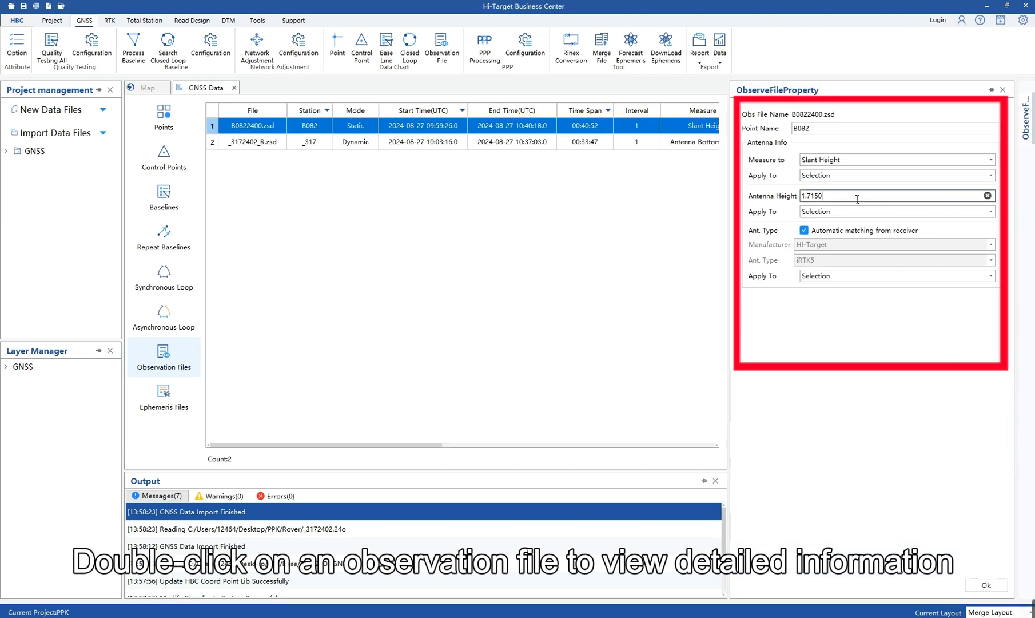
{"action": "double_click", "coordinate": [252, 142]}
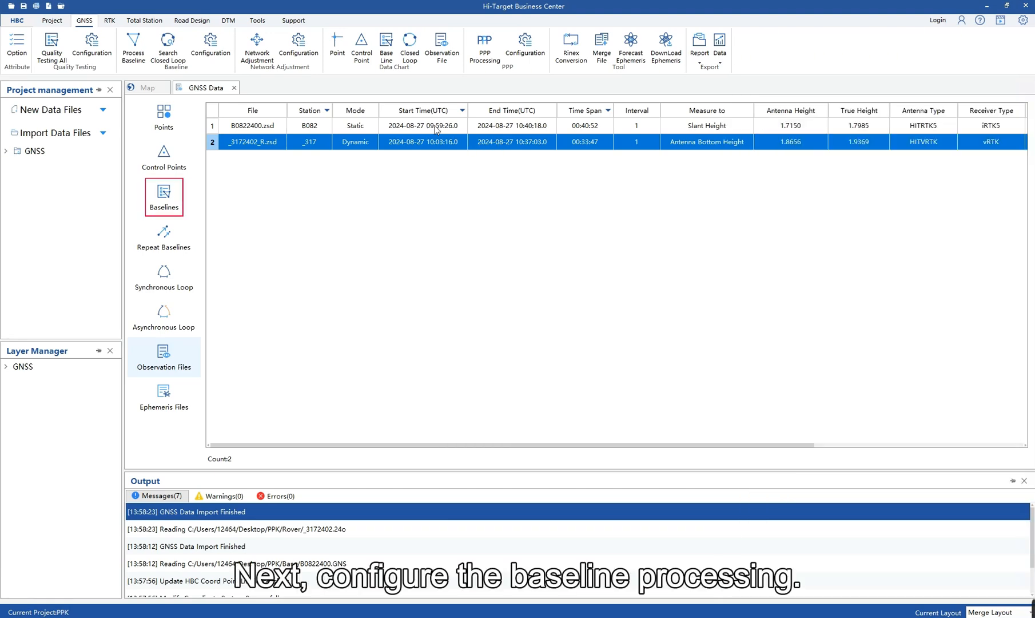
- Configure baseline B0822400-_3172402_R for StopGo dynamic processing with default general settings
{"action": "left_click", "coordinate": [163, 196]}
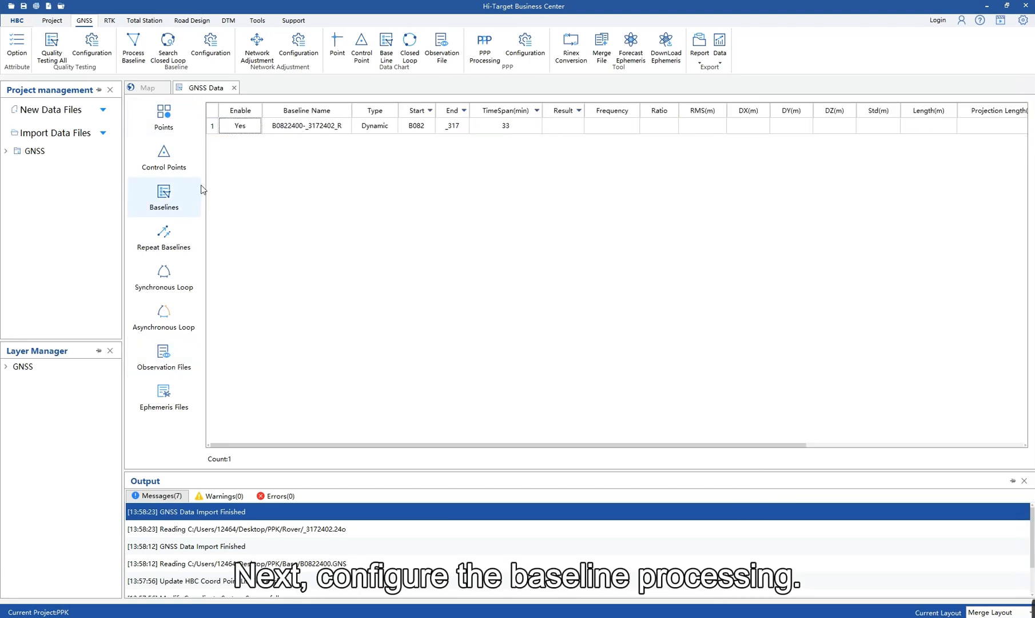
{"action": "left_click", "coordinate": [146, 87]}
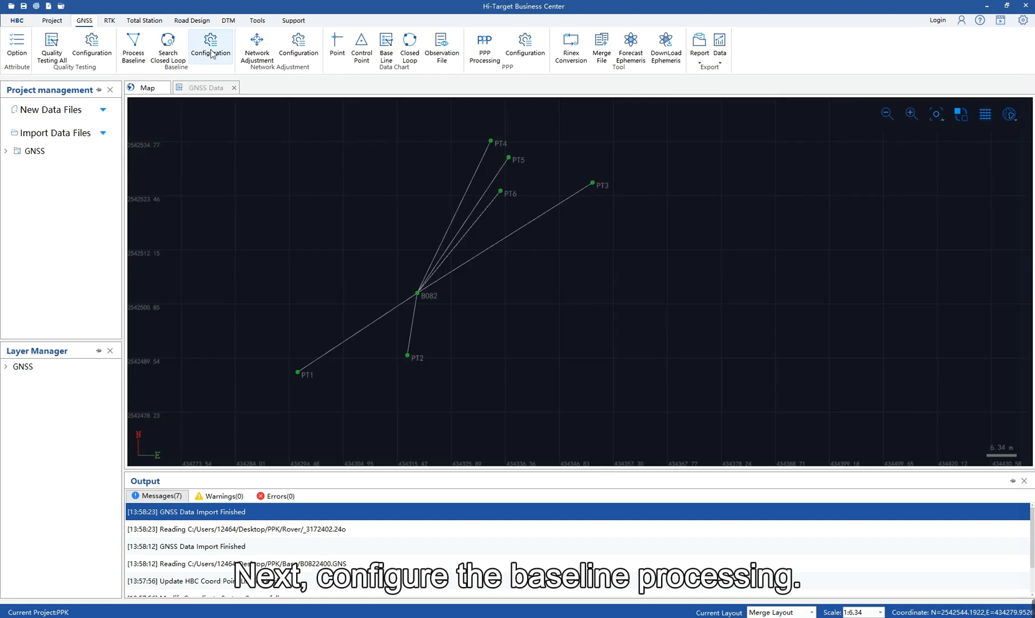
{"action": "left_click", "coordinate": [210, 48]}
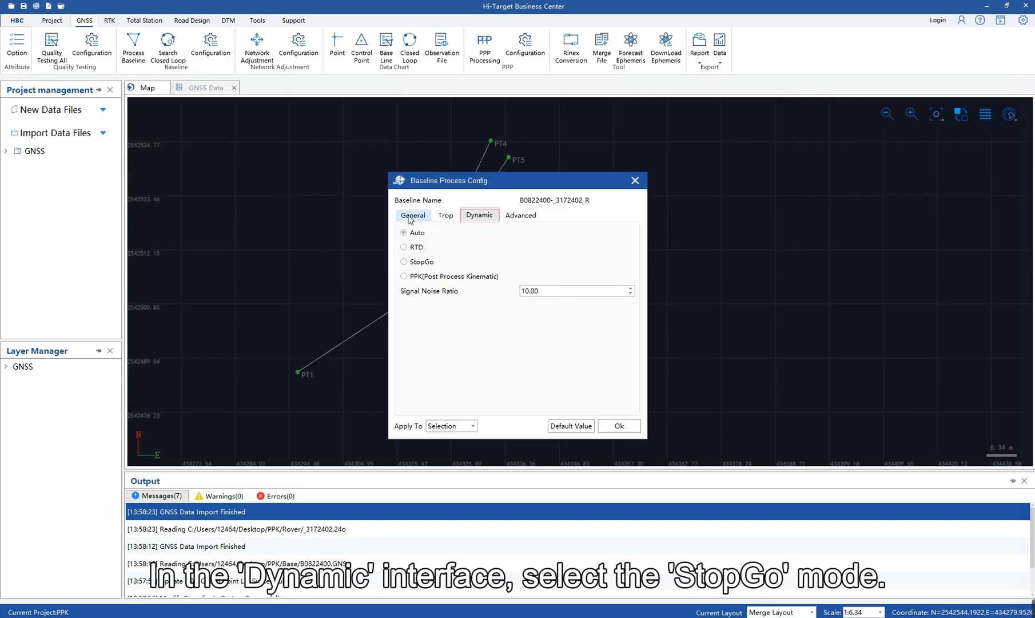
{"action": "left_click", "coordinate": [419, 262]}
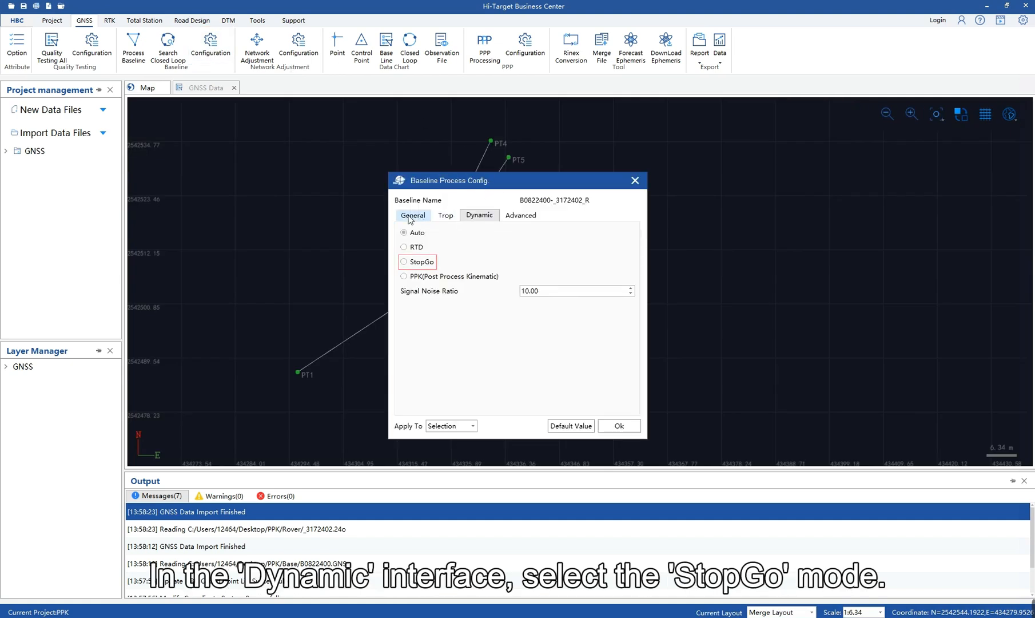
{"action": "left_click", "coordinate": [403, 261]}
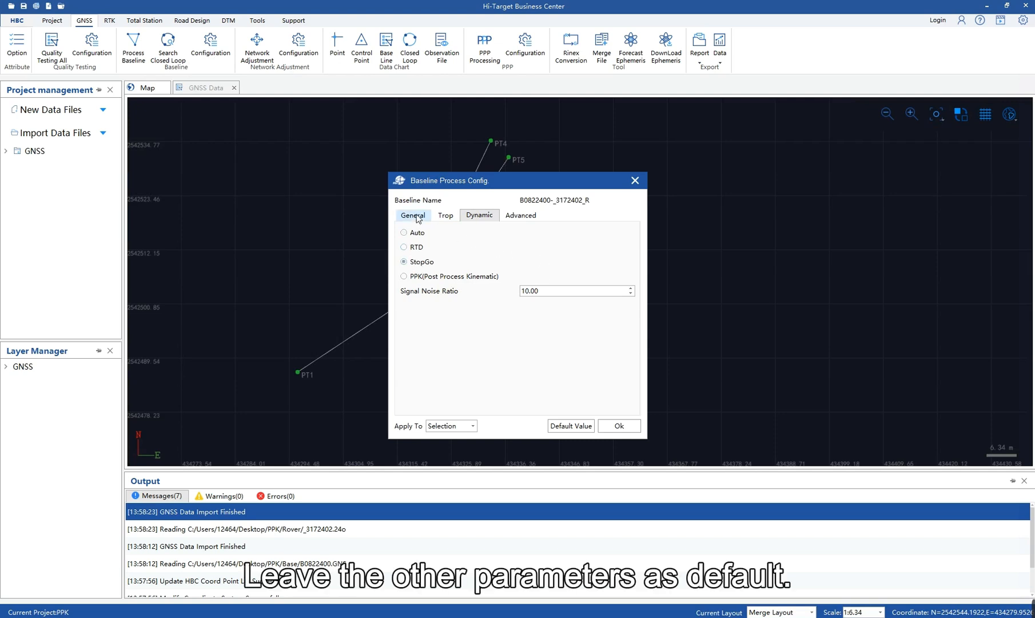
{"action": "left_click", "coordinate": [412, 216]}
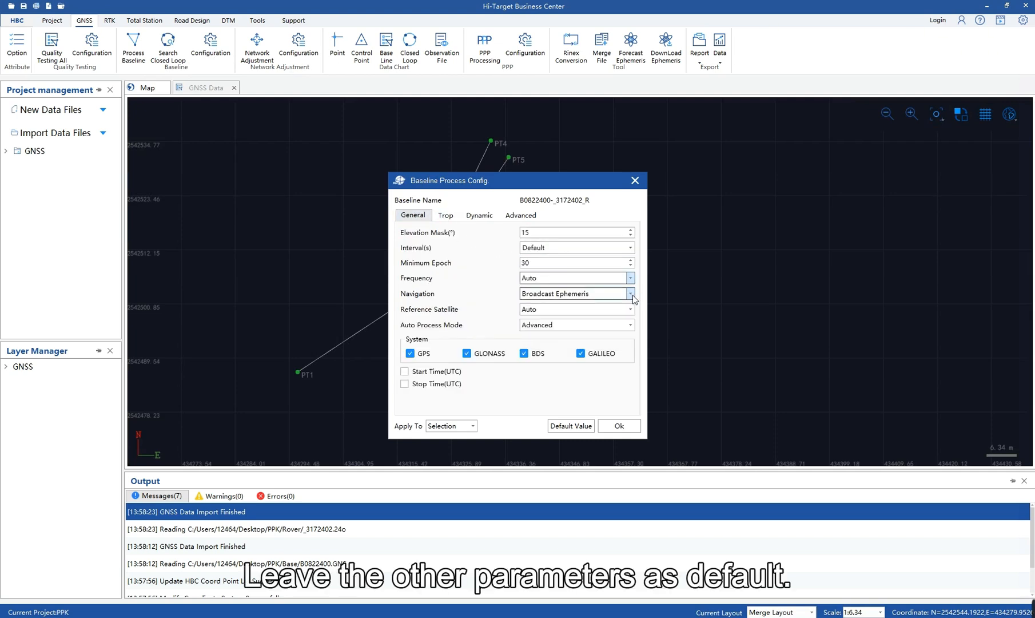
{"action": "left_click", "coordinate": [521, 215]}
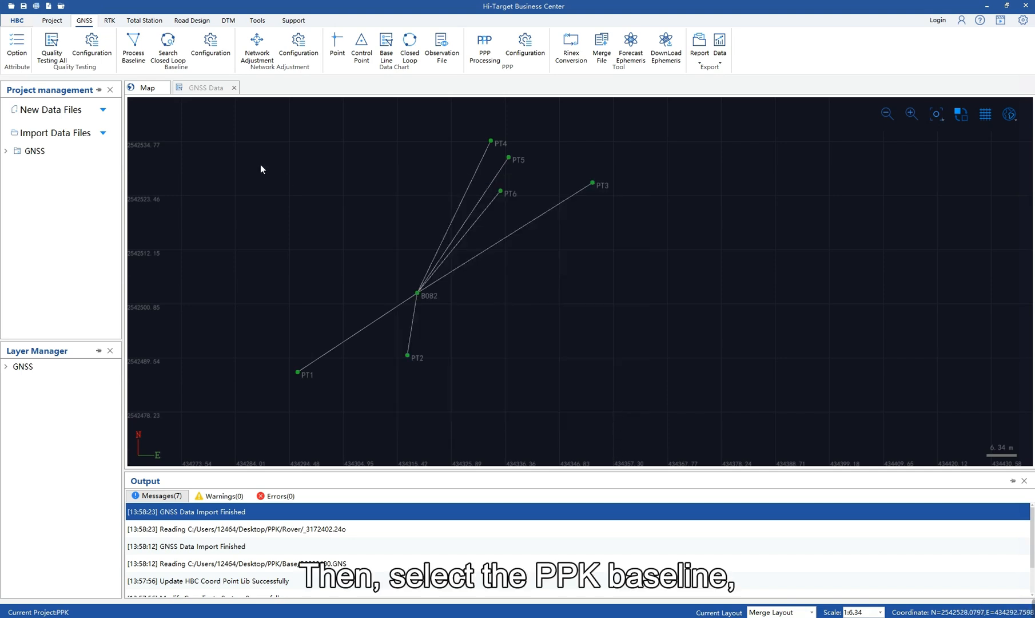
- Process baseline B0822400-_3172402_R, which finishes with a length of 7.4891 m
{"action": "right_click", "coordinate": [307, 125]}
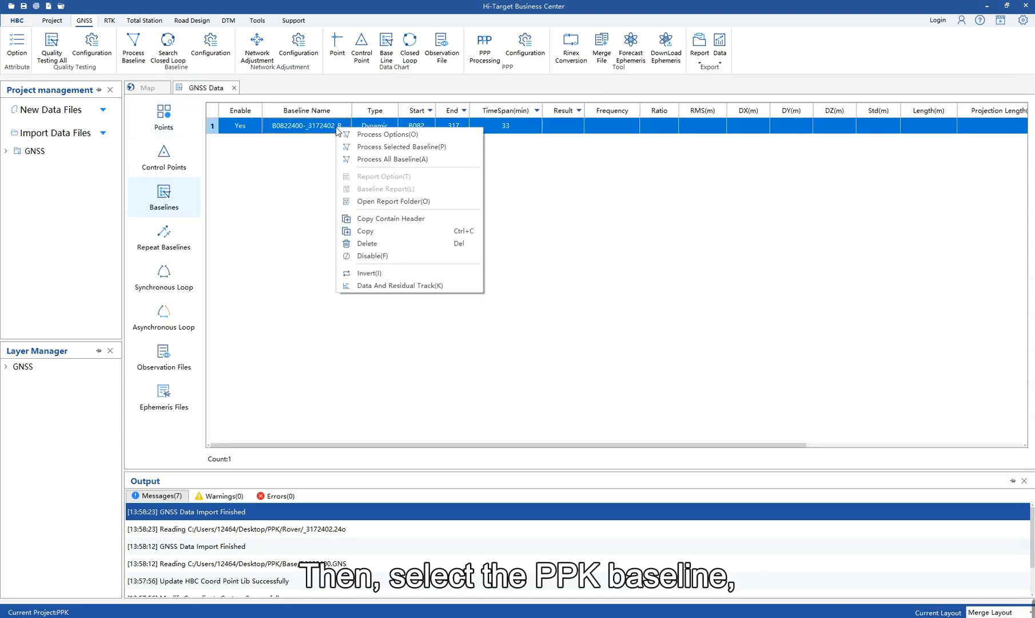
{"action": "mouse_move", "coordinate": [397, 147]}
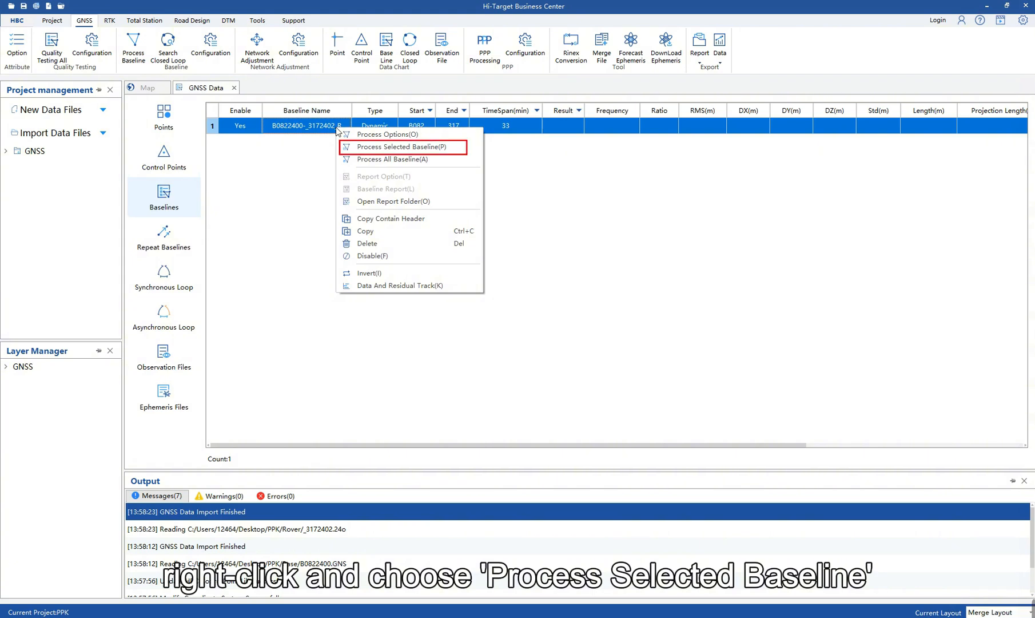
{"action": "left_click", "coordinate": [397, 147]}
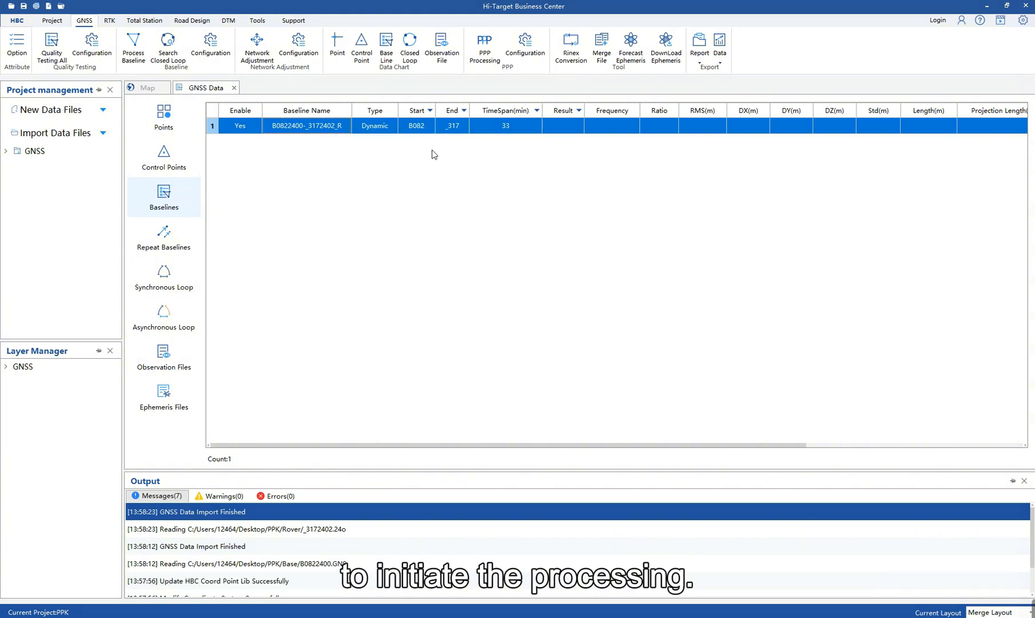
{"action": "left_click", "coordinate": [133, 48]}
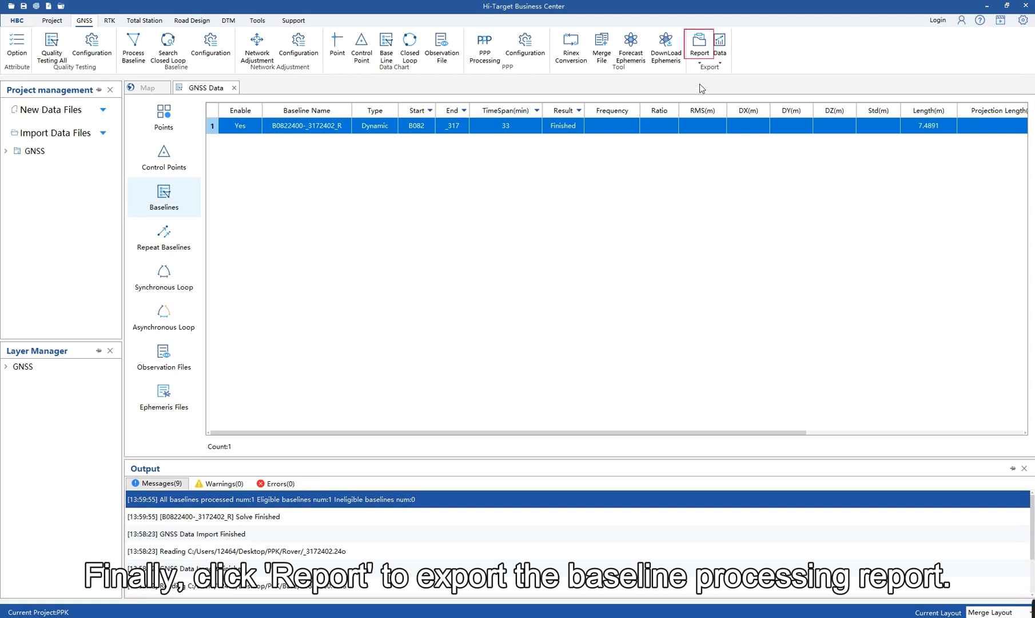
- Save the baseline report as HTML in HBC DATA and view its Coordinate Parameter section
{"action": "left_click", "coordinate": [699, 47]}
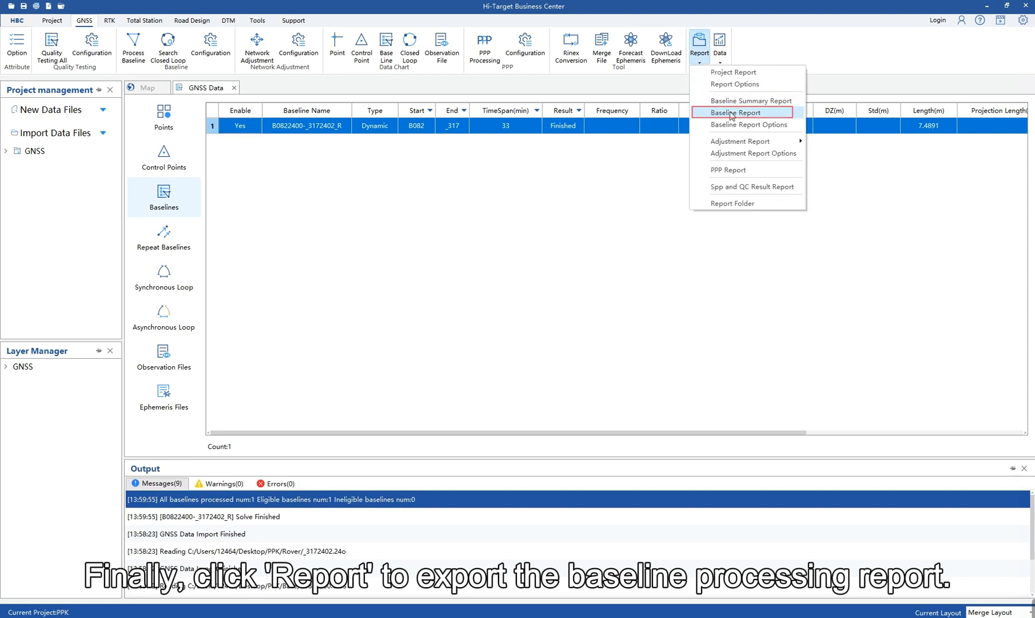
{"action": "left_click", "coordinate": [733, 112]}
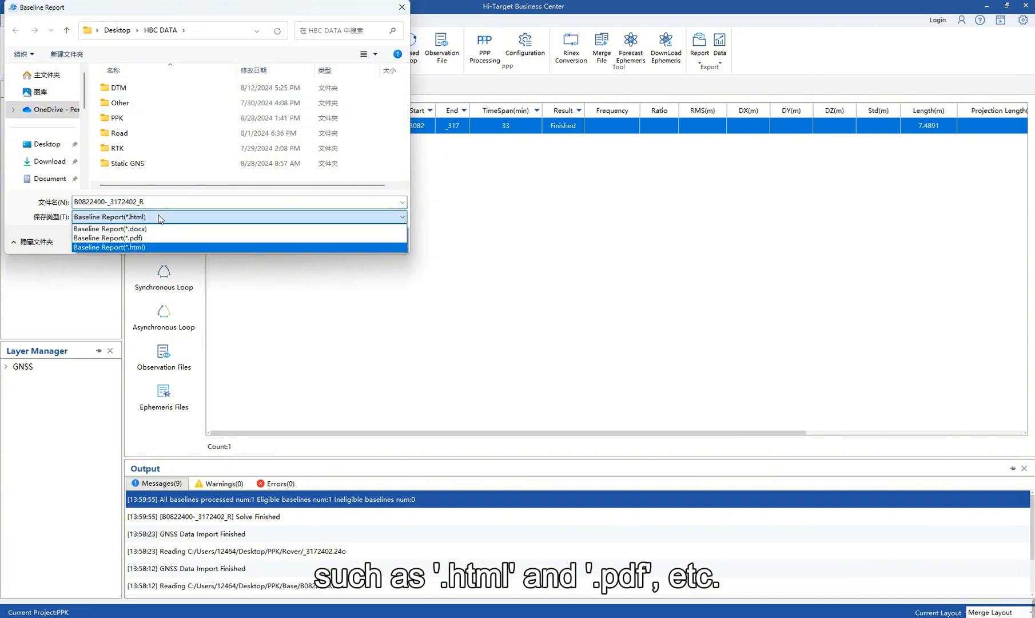
{"action": "left_click", "coordinate": [109, 247]}
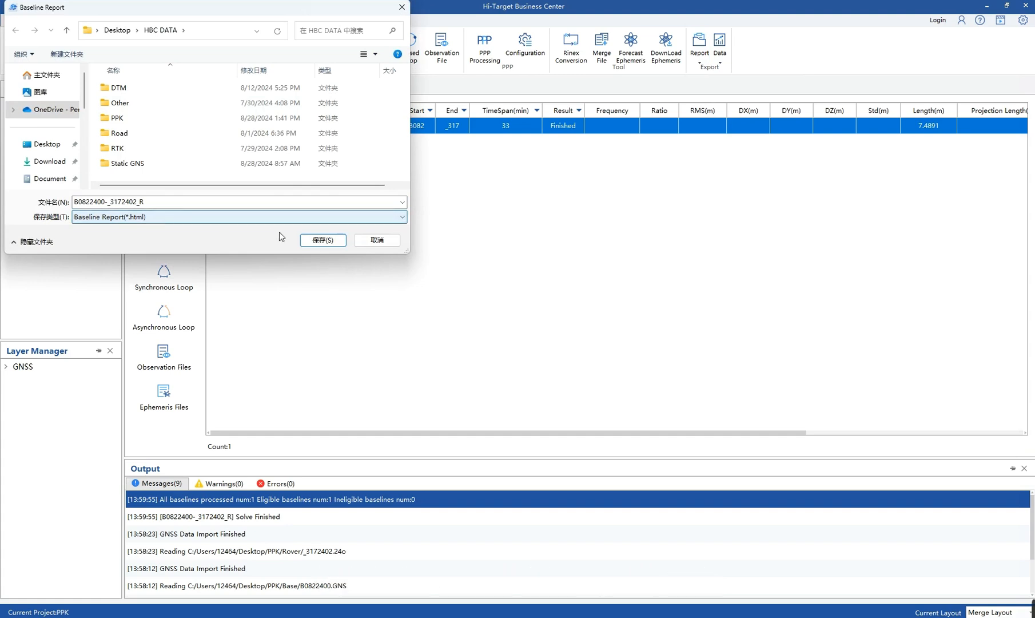
{"action": "left_click", "coordinate": [322, 239]}
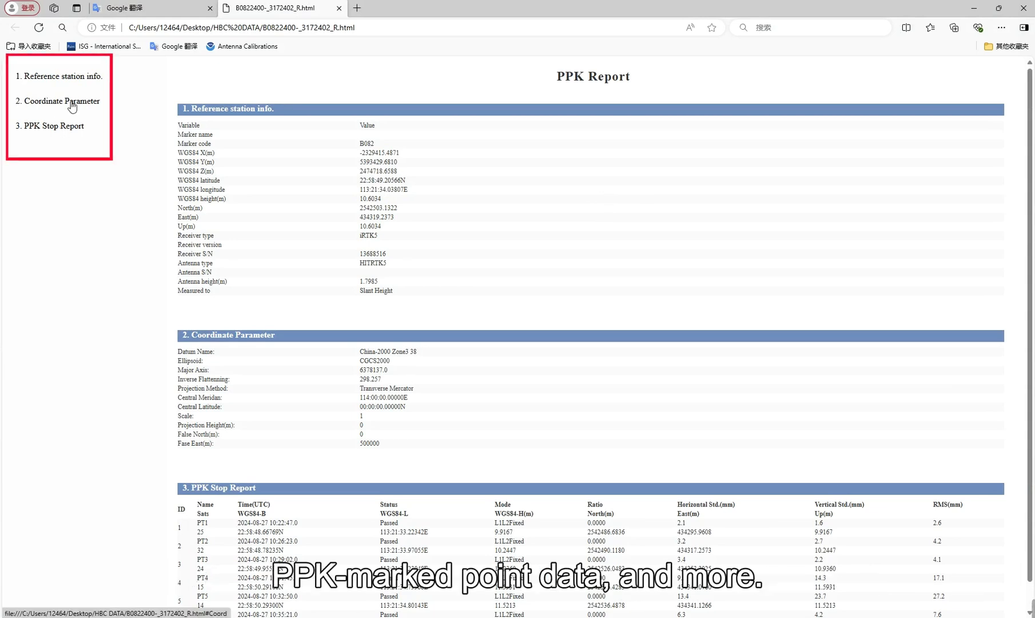
{"action": "left_click", "coordinate": [50, 126]}
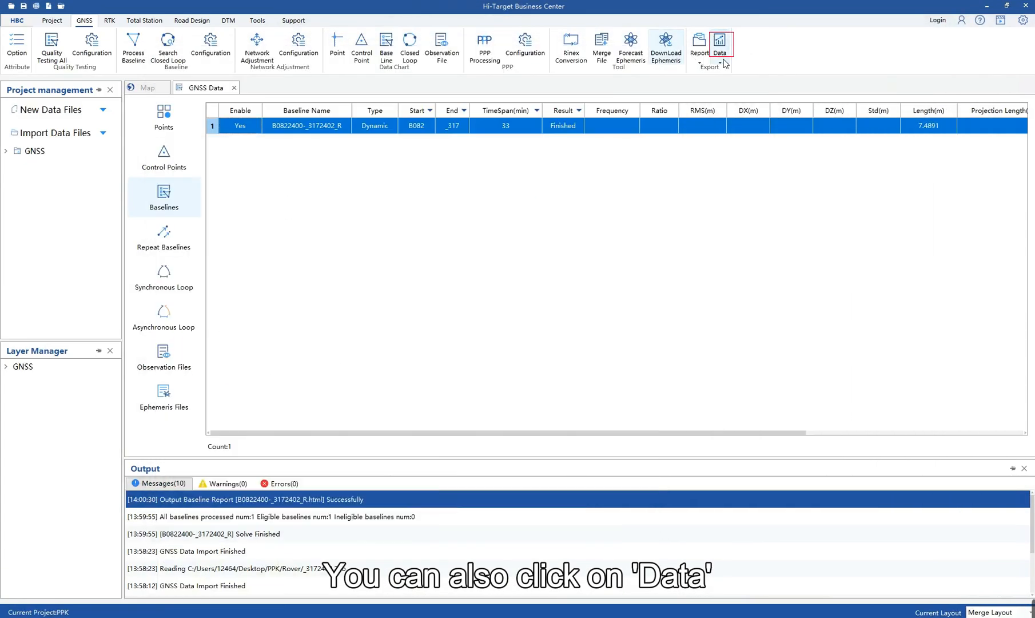
- Export station point data as post-process CSV 'PPK' to HBC DATA with DD:MM:SS angles
{"action": "left_click", "coordinate": [720, 47]}
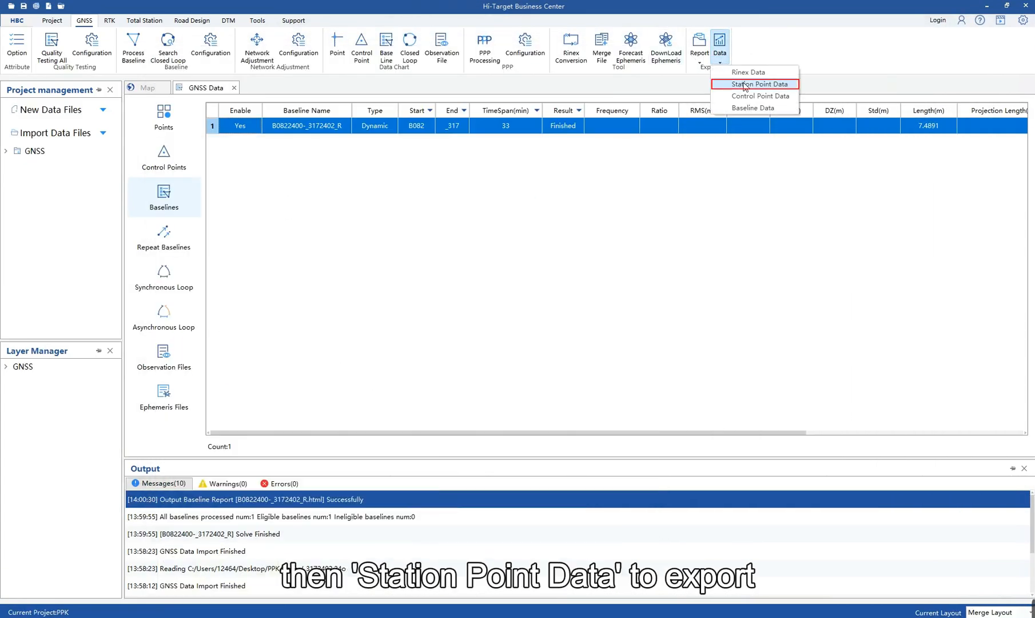
{"action": "left_click", "coordinate": [761, 84]}
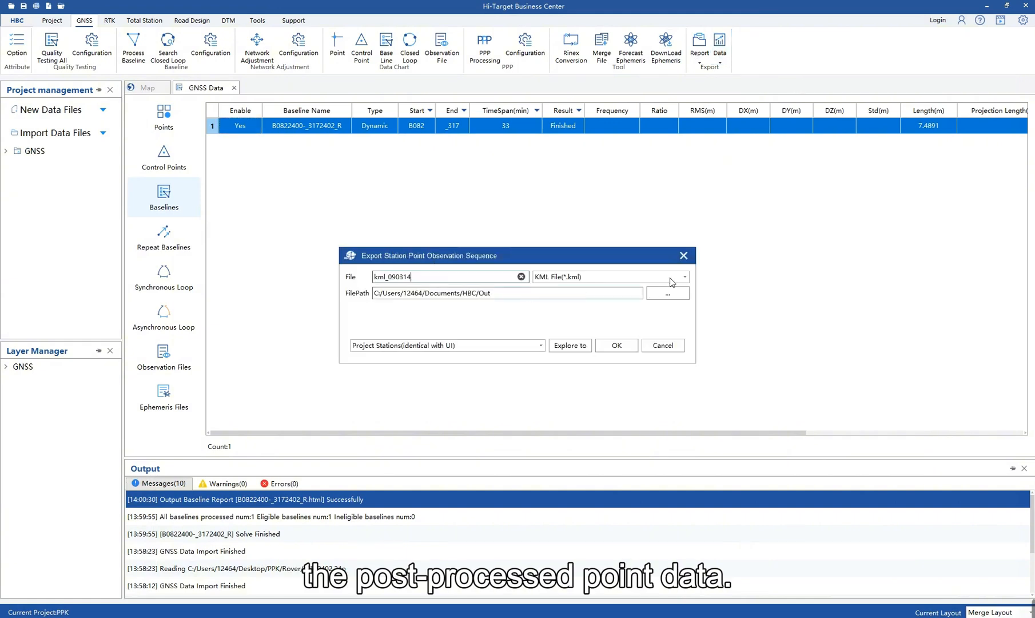
{"action": "left_click", "coordinate": [685, 277]}
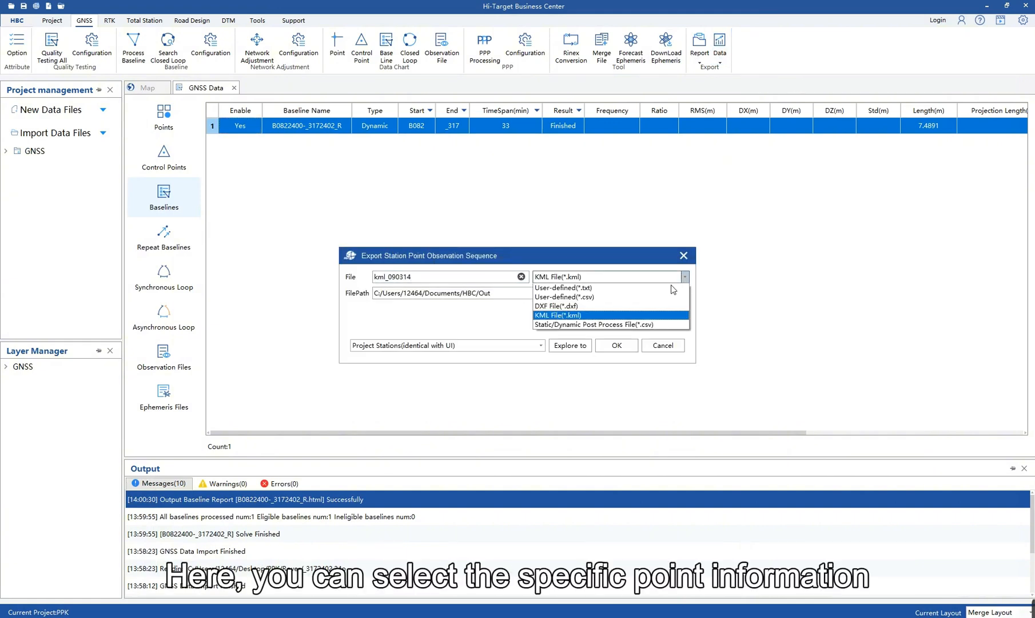
{"action": "left_click", "coordinate": [607, 325]}
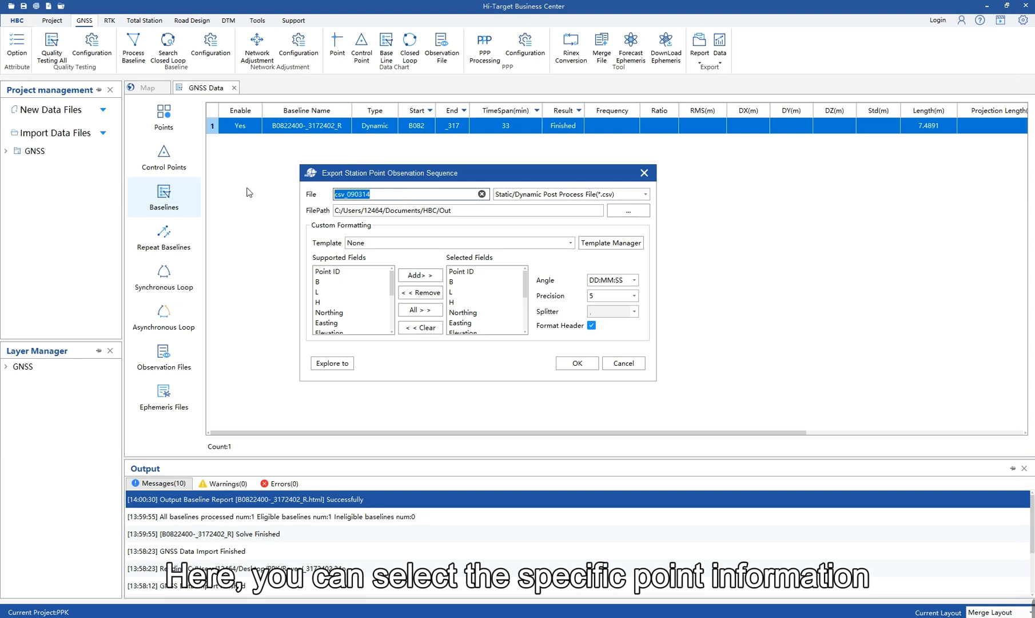
{"action": "type", "text": "PPK"}
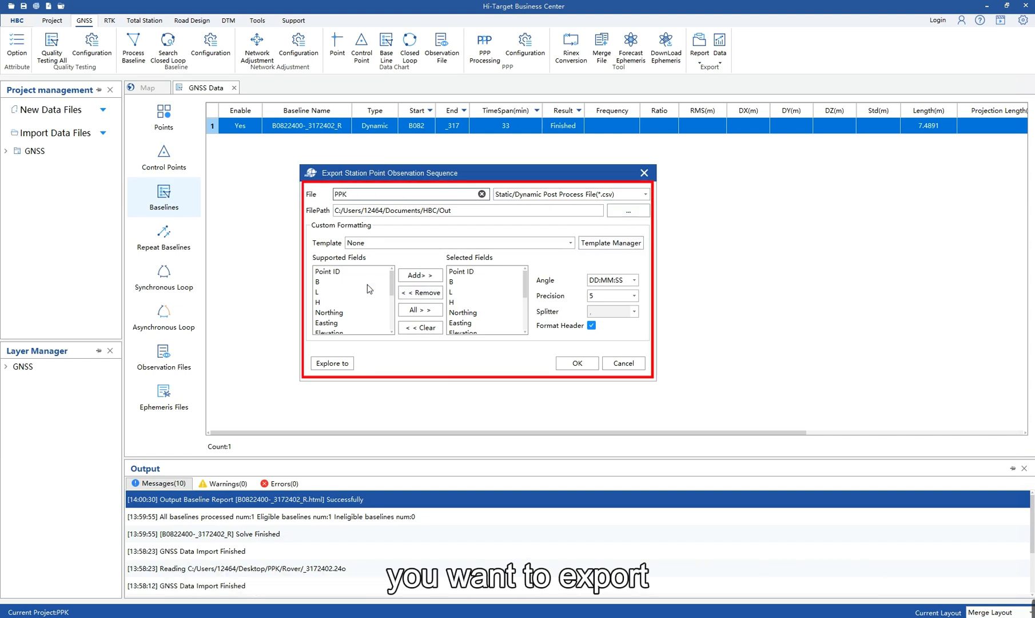
{"action": "left_click", "coordinate": [626, 210]}
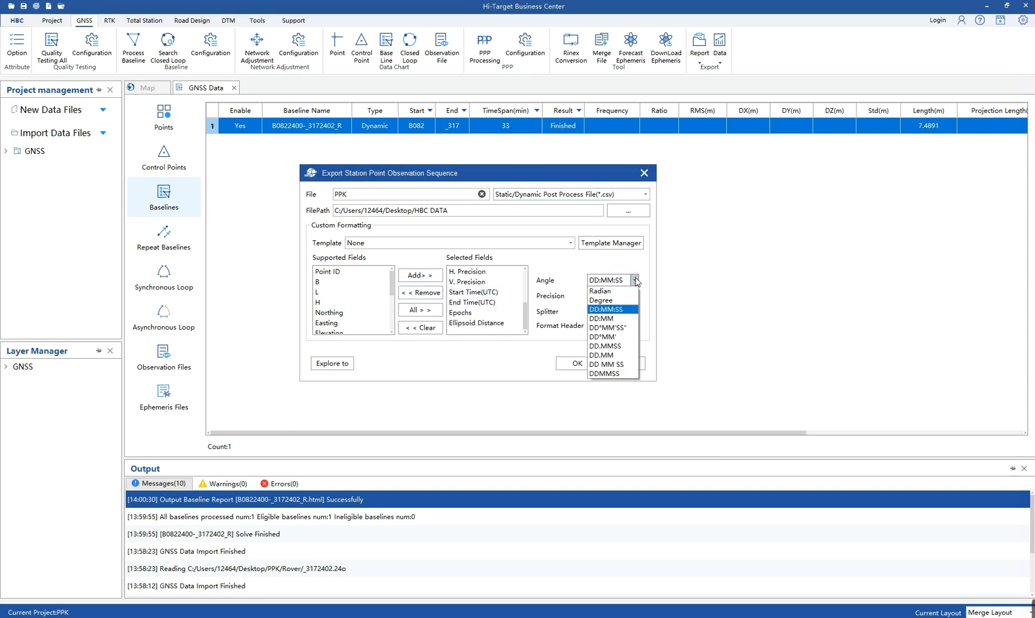
{"action": "left_click", "coordinate": [610, 309]}
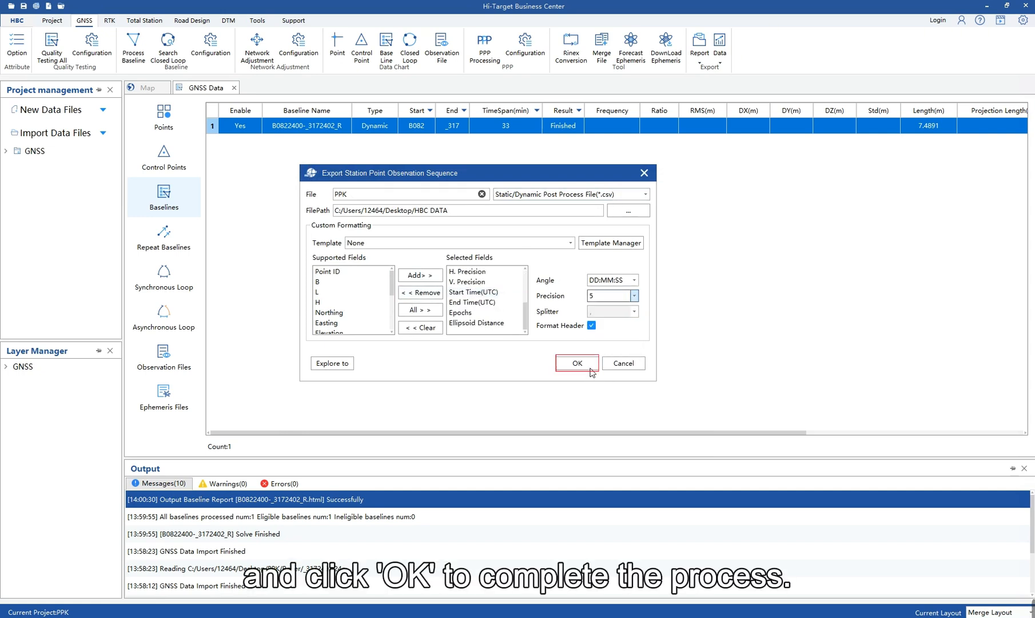
{"action": "left_click", "coordinate": [576, 363]}
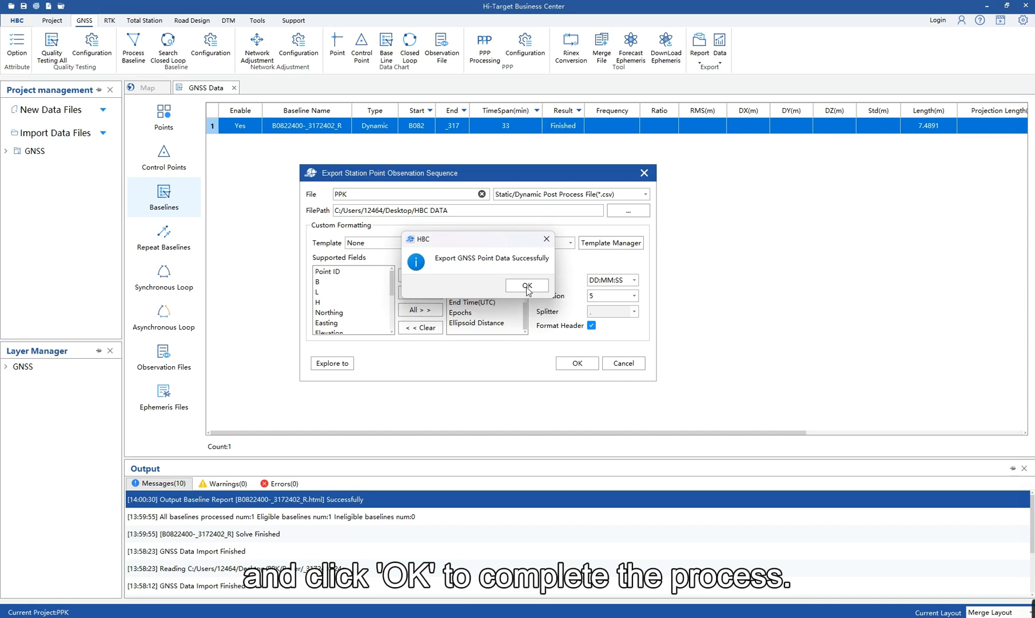
{"action": "left_click", "coordinate": [526, 285]}
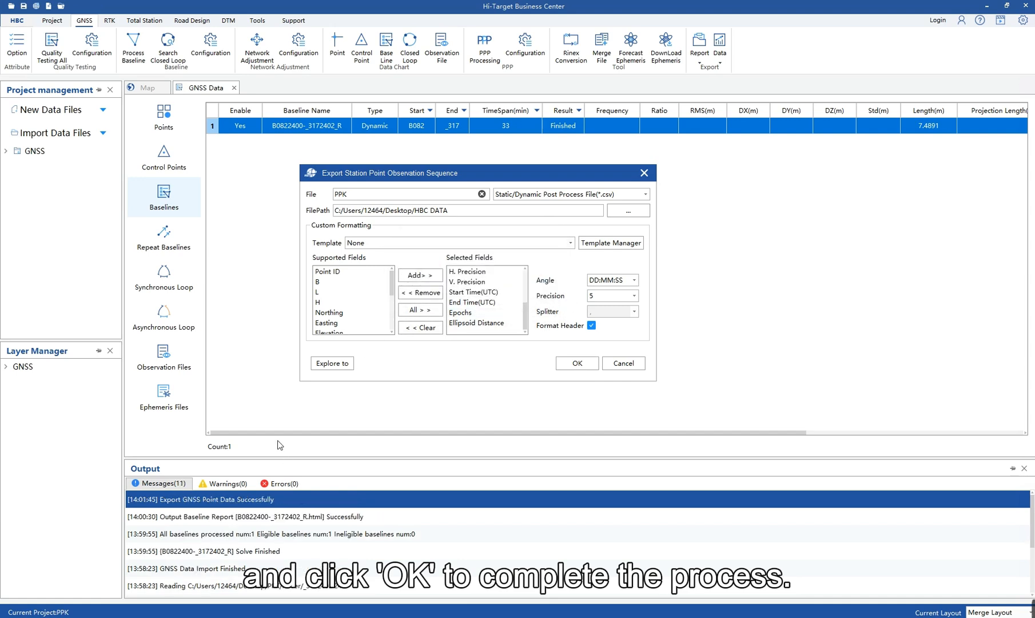